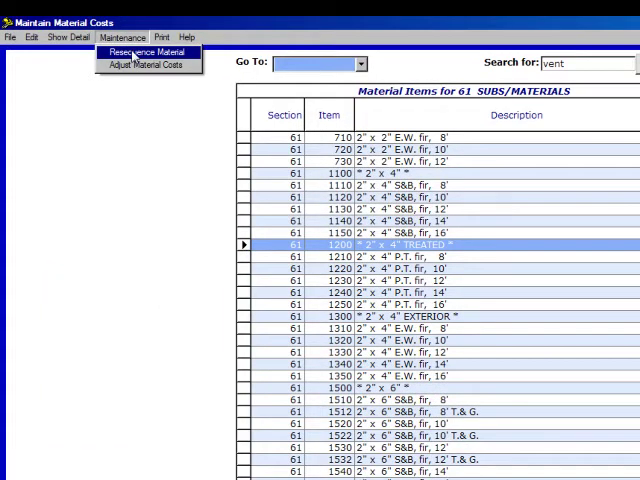
{"action": "left_click", "coordinate": [144, 52]}
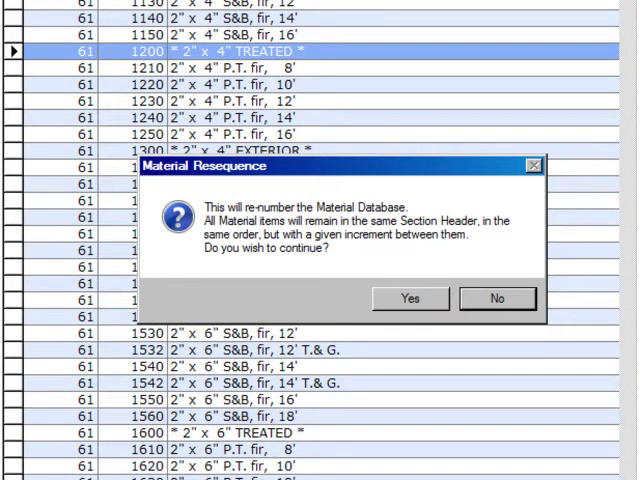
{"action": "mouse_move", "coordinate": [150, 20]}
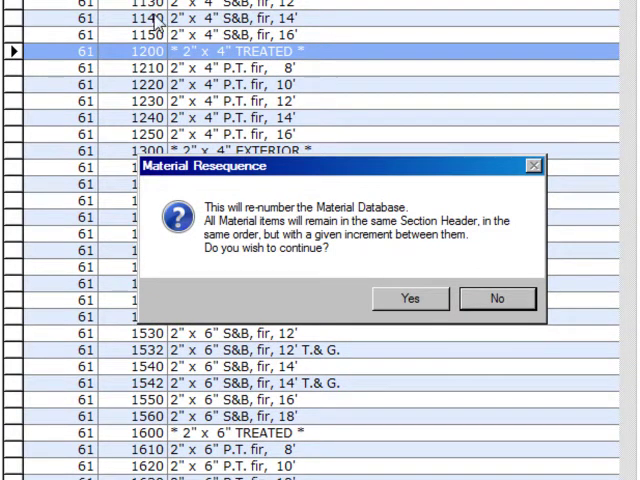
{"action": "mouse_move", "coordinate": [156, 24]}
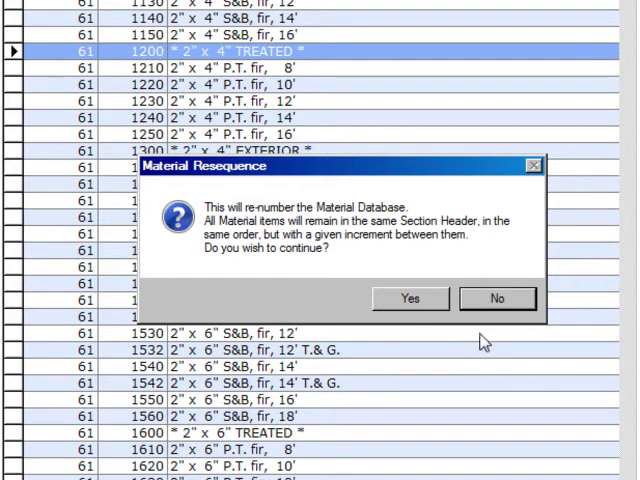
{"action": "mouse_move", "coordinate": [336, 252]}
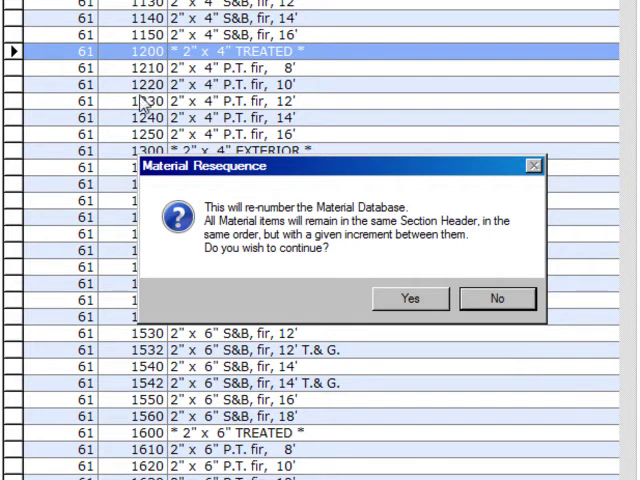
{"action": "mouse_move", "coordinate": [148, 104]}
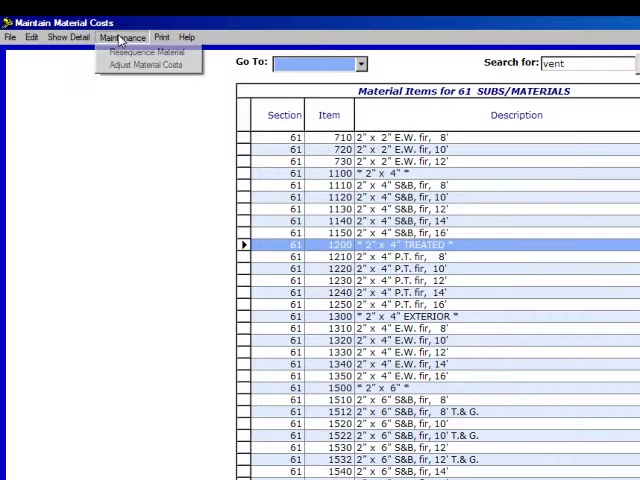
{"action": "mouse_move", "coordinate": [140, 64]}
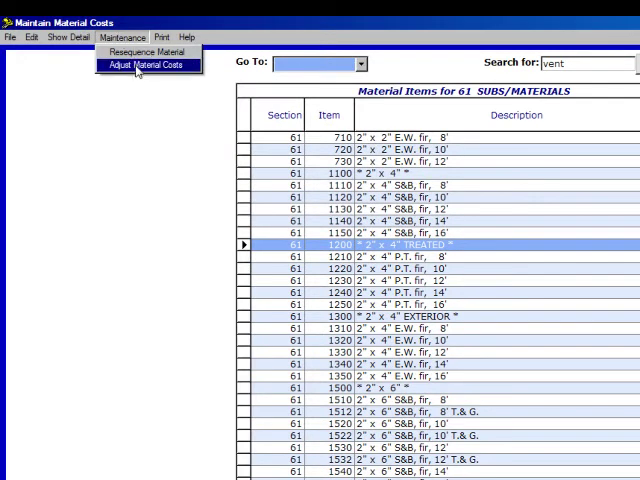
- Choose Maintenance > Adjust Material Costs to reach the Material Cost Increase confirmation
{"action": "left_click", "coordinate": [148, 64]}
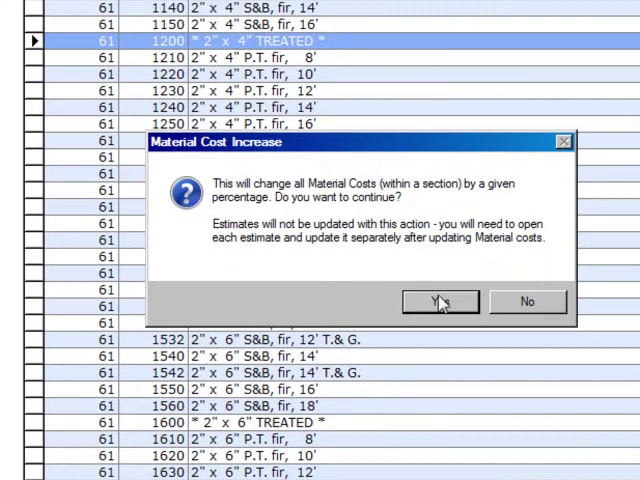
{"action": "mouse_move", "coordinate": [310, 220]}
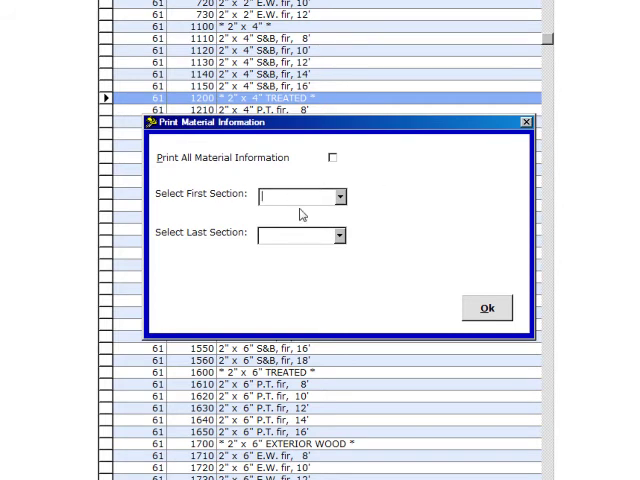
{"action": "mouse_move", "coordinate": [296, 236]}
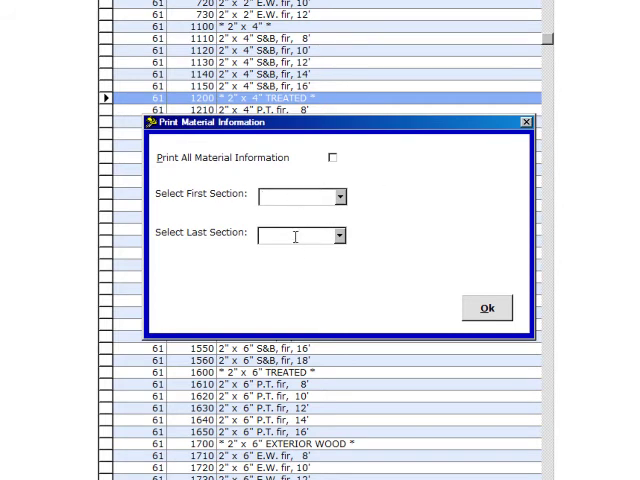